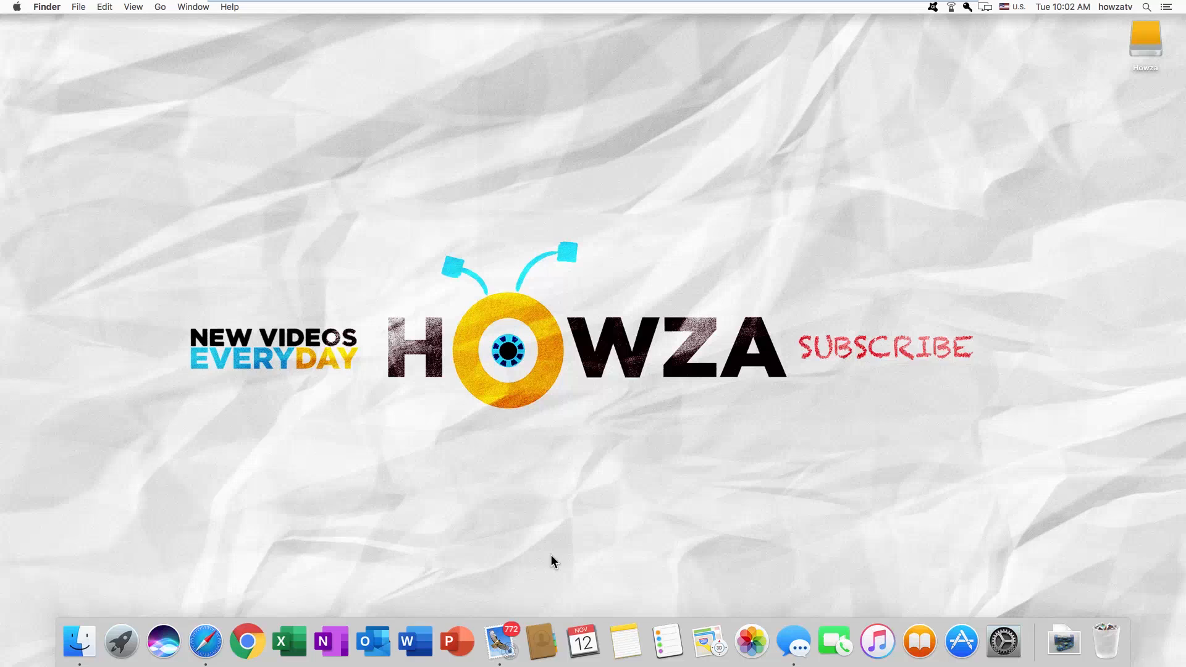
mouse_move(301, 605)
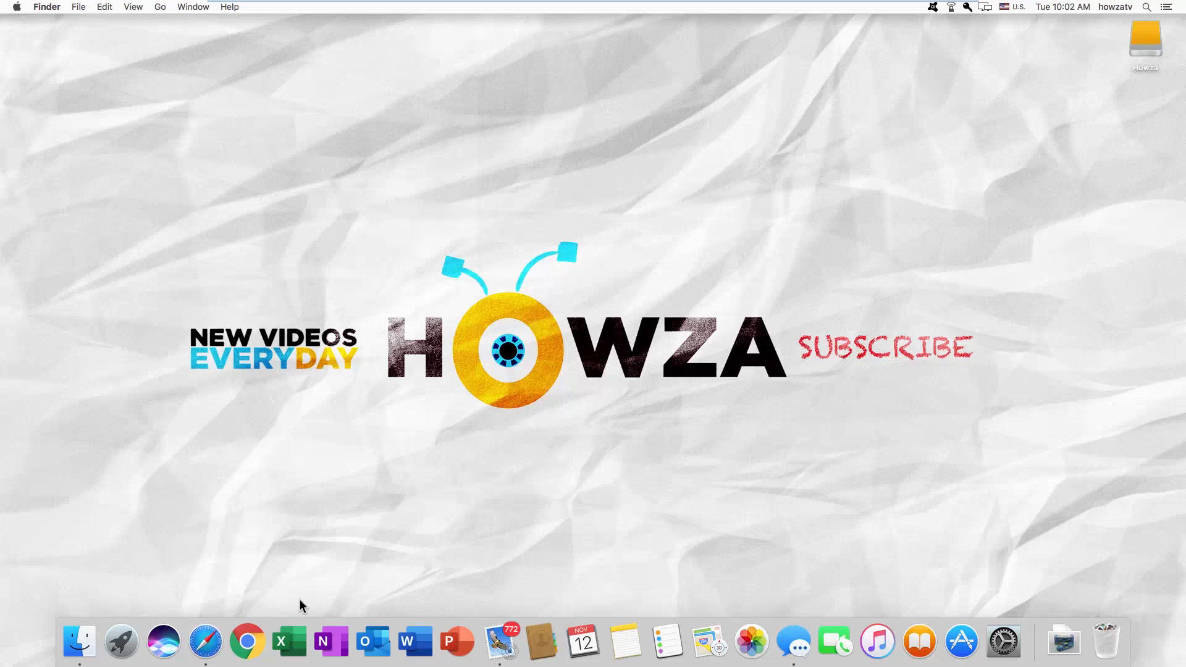
- Launch Safari and enter ebay.com in the address bar
left_click(205, 642)
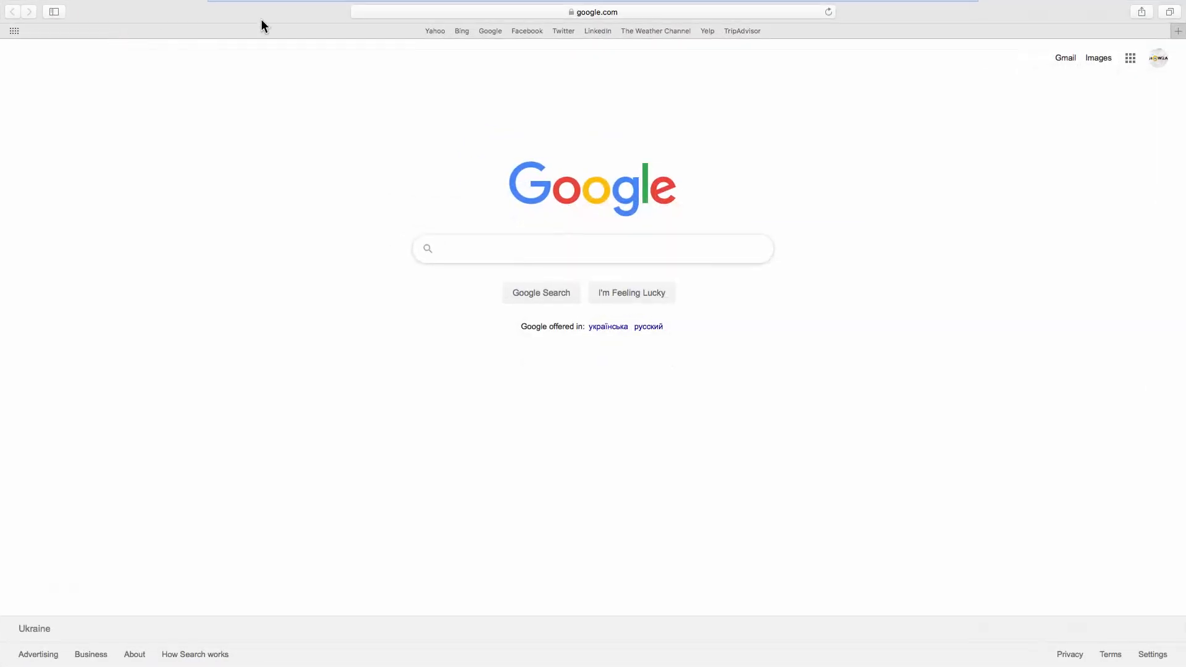
type("ebay.com")
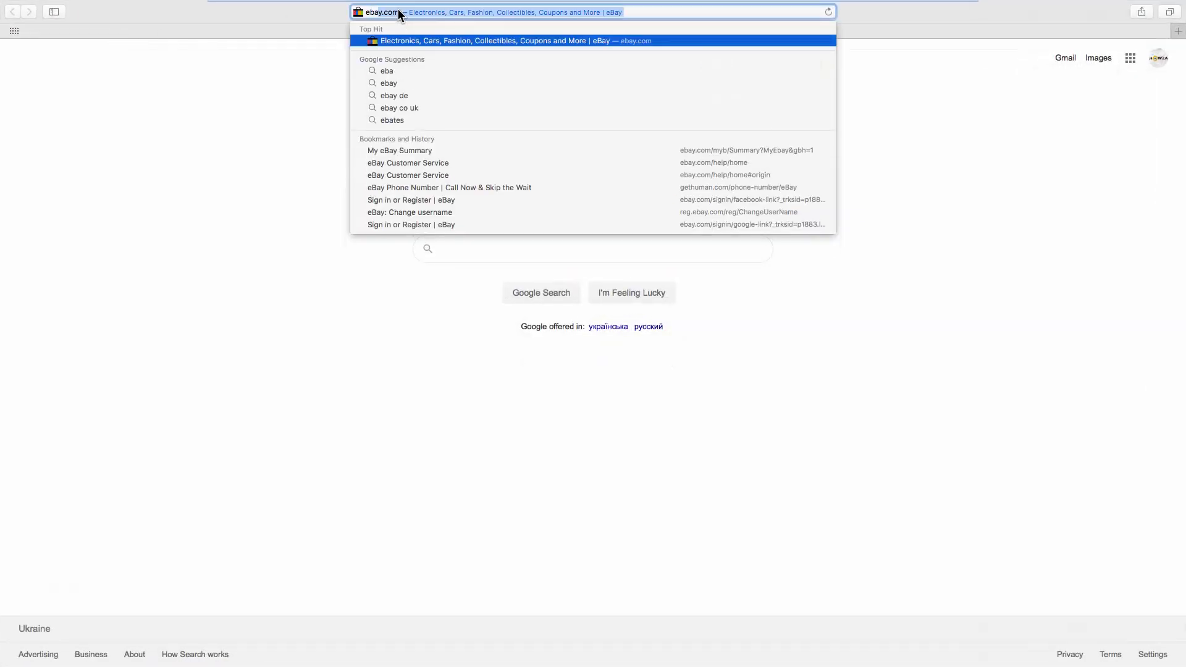
- Load the eBay homepage and choose Account settings from the 'Hi Jon!' menu
left_click(484, 41)
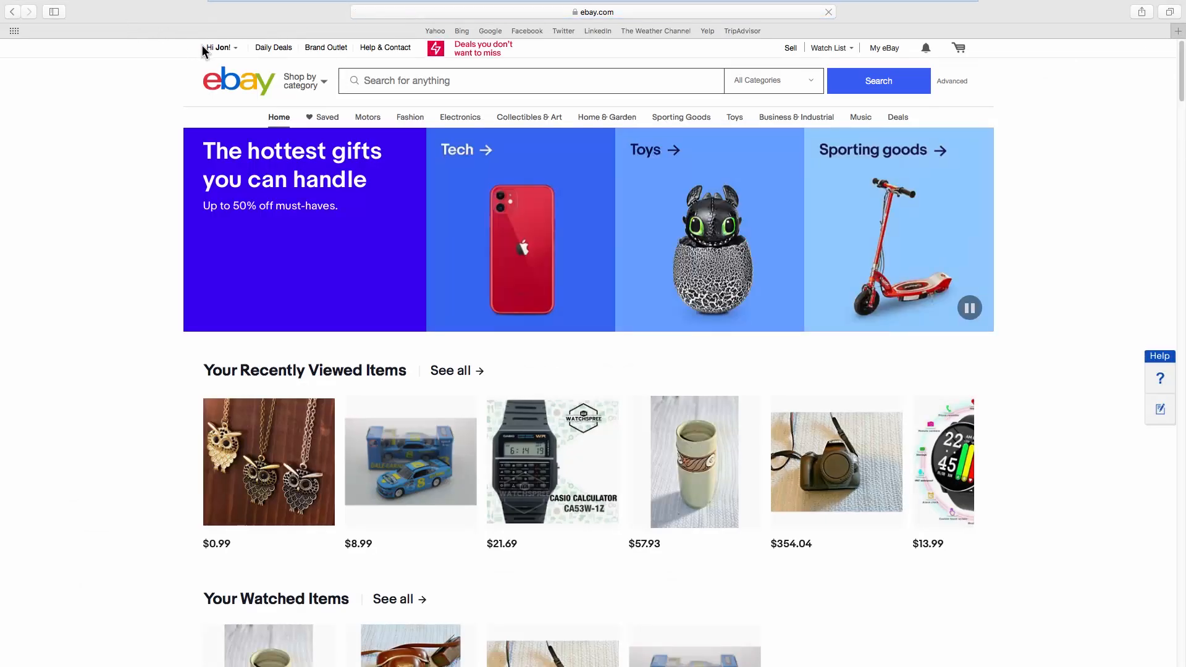
left_click(220, 47)
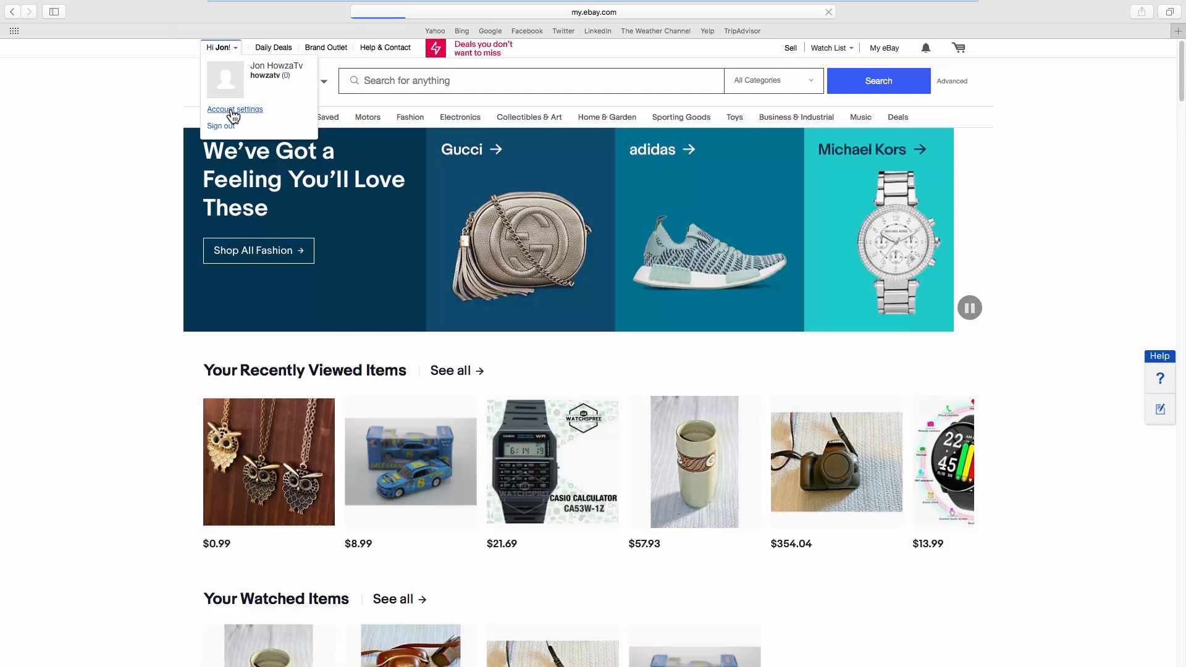
left_click(235, 109)
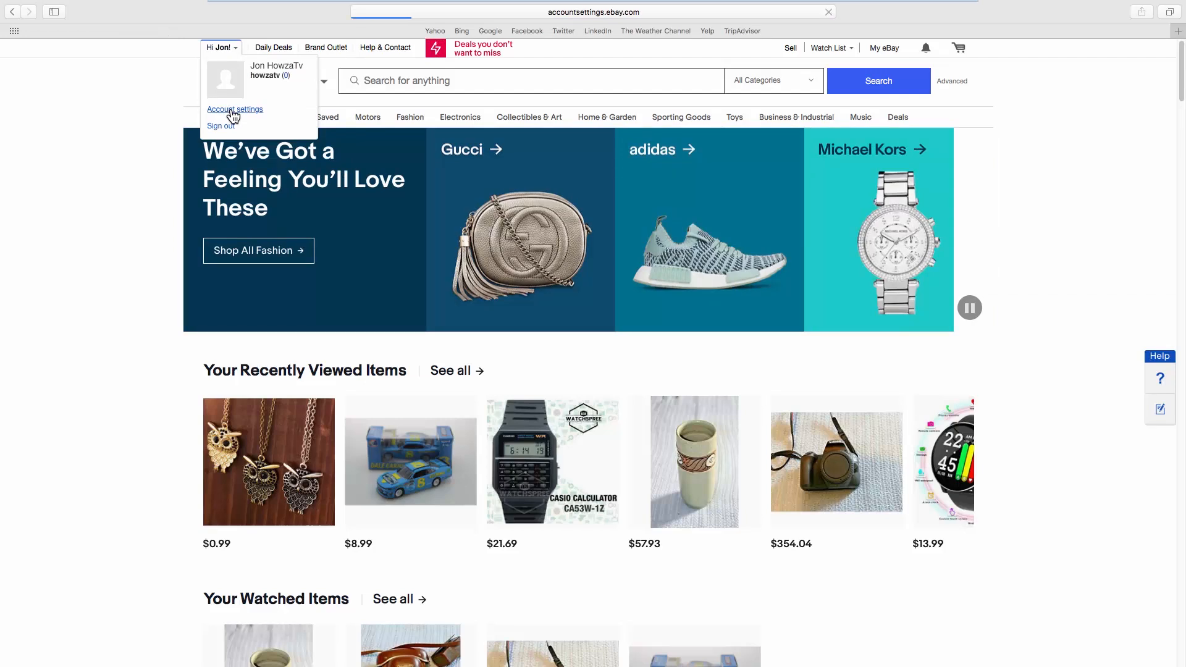
- Open Personal information and edit the registered name, address and phone number
left_click(235, 109)
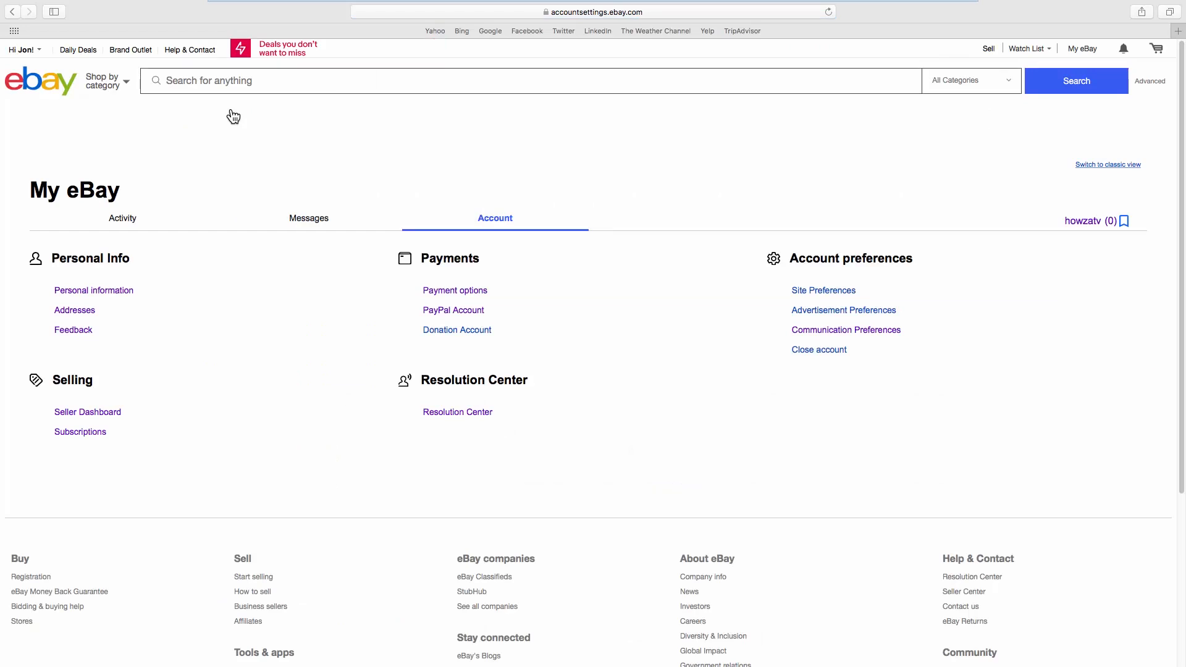
left_click(93, 290)
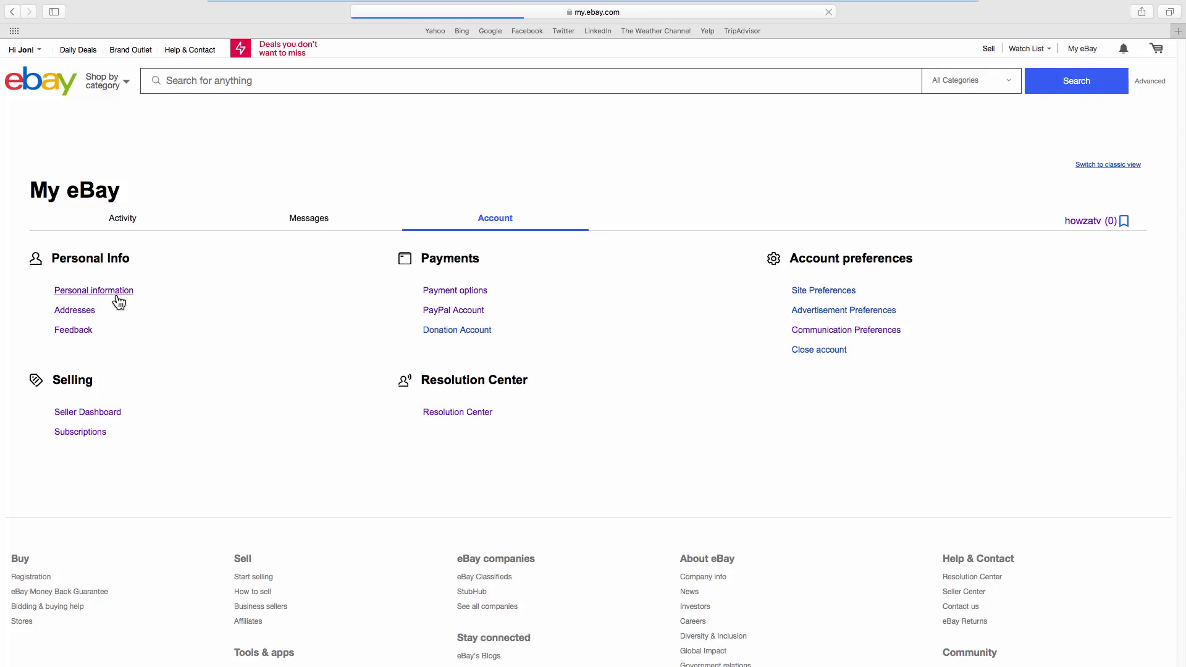
left_click(93, 290)
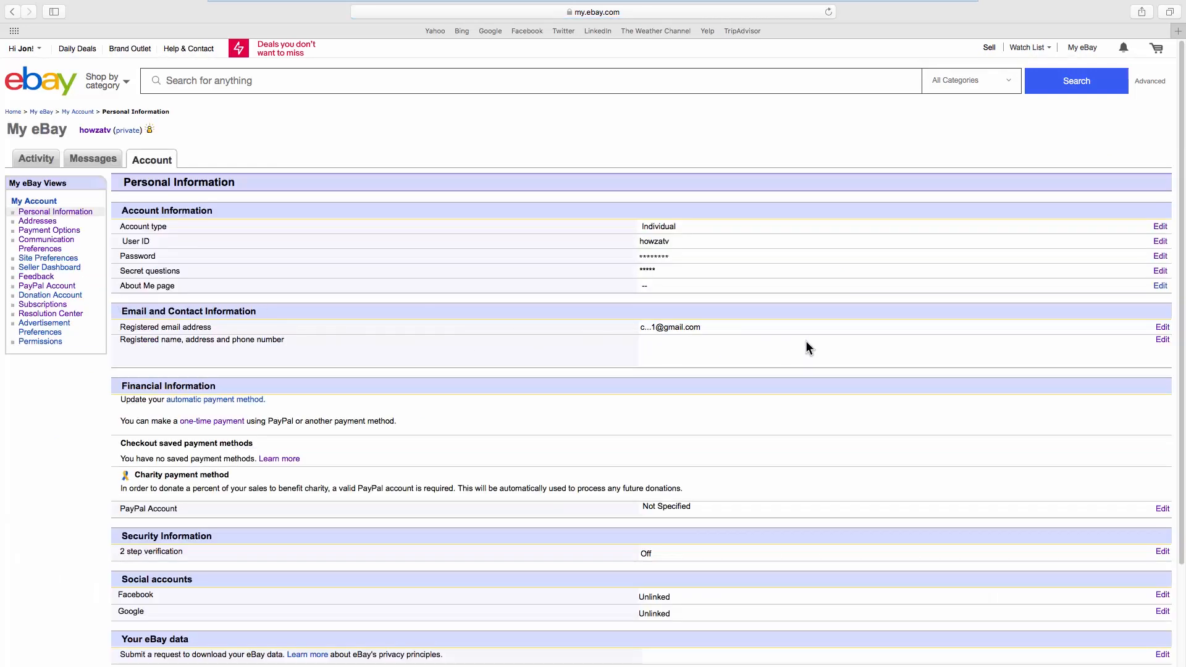
left_click(1162, 339)
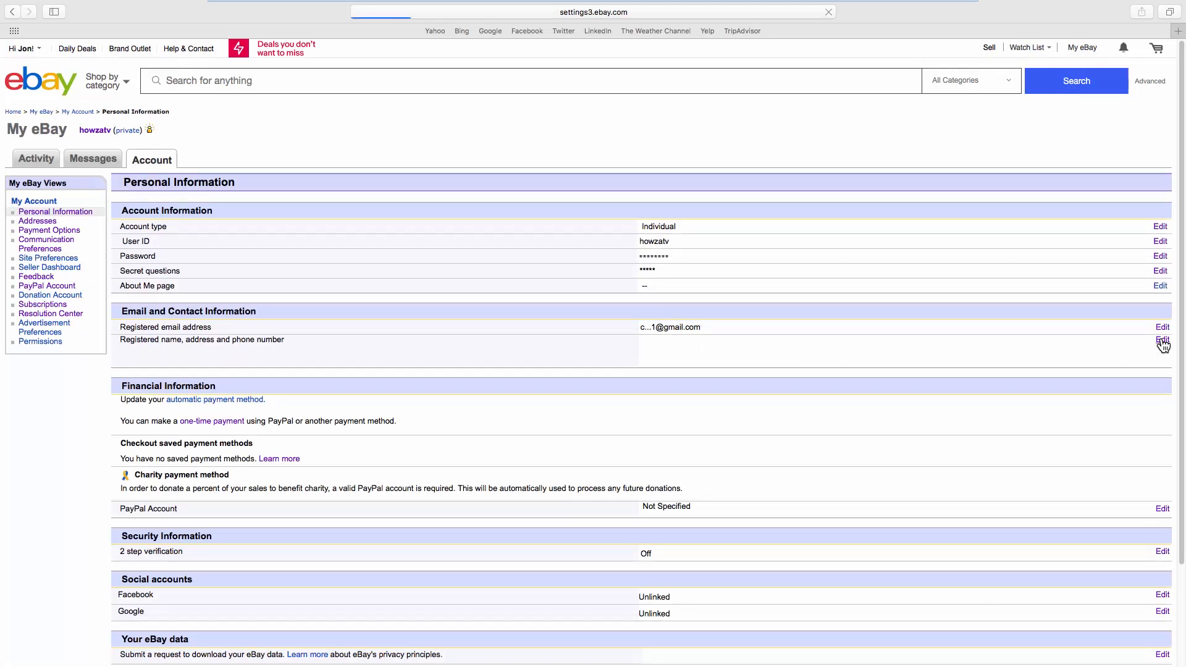
- Change Country or region from Ukraine to United States, then scroll toward Update
left_click(1162, 341)
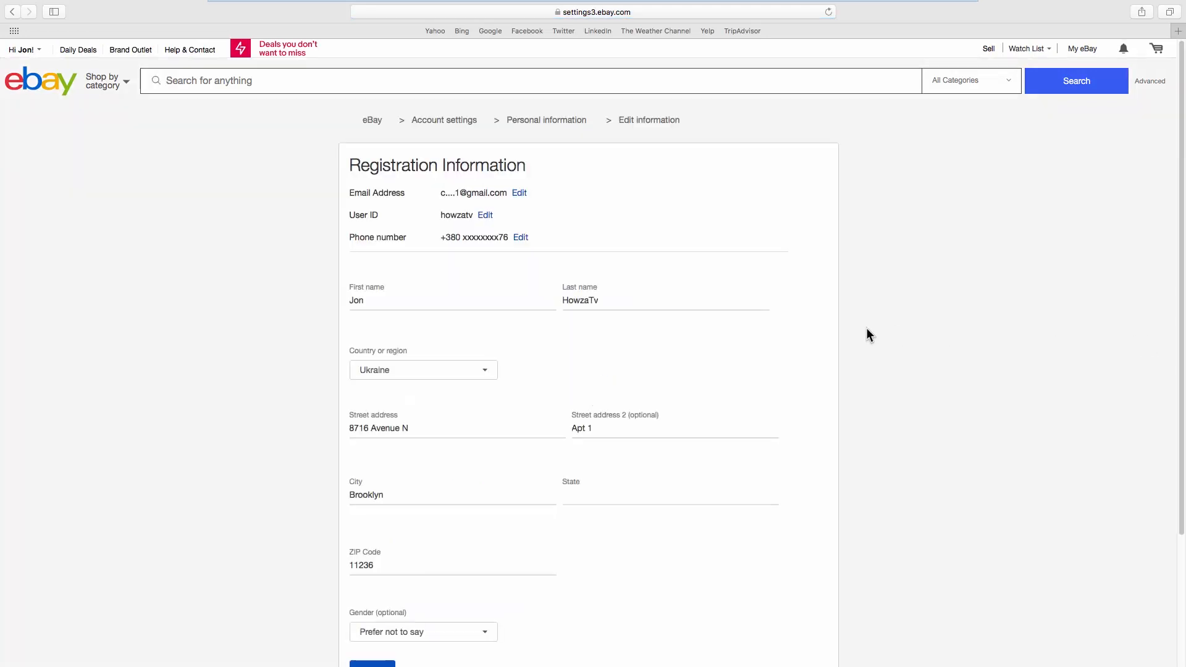
left_click(422, 370)
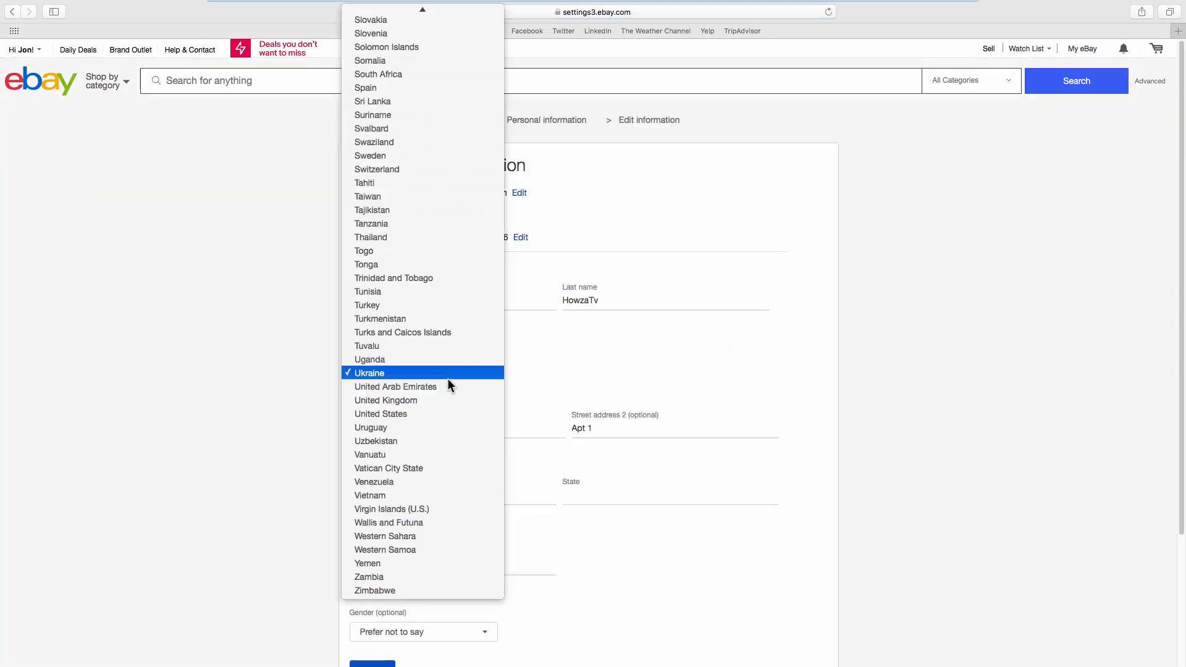
left_click(380, 414)
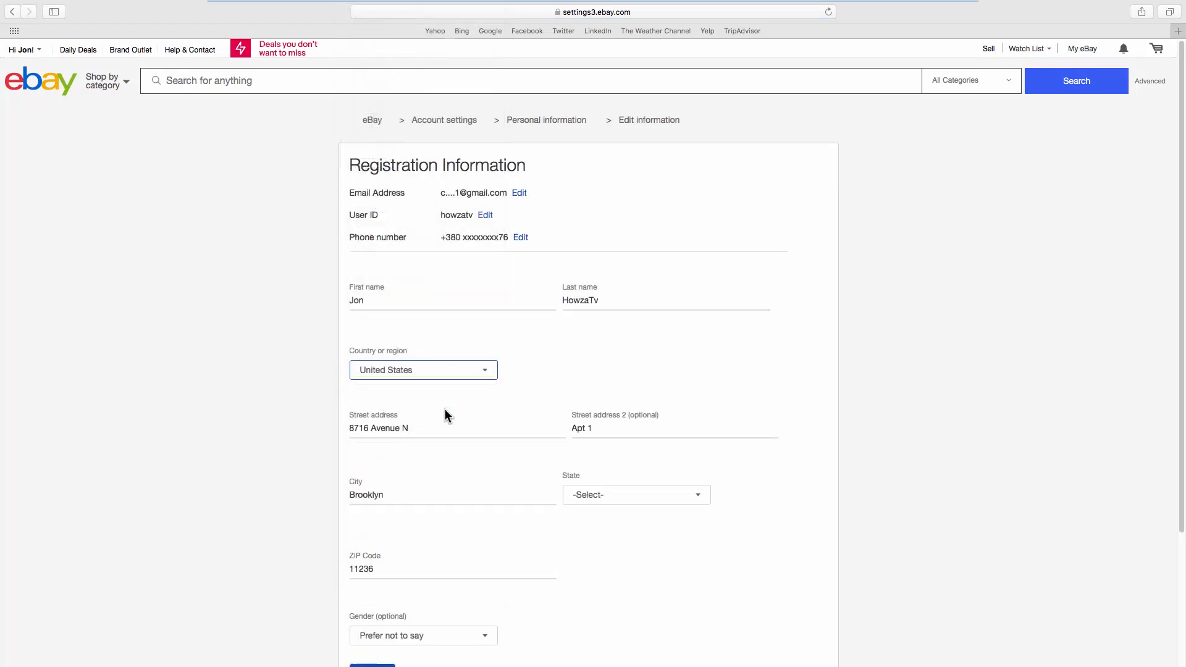
scroll("down", 3)
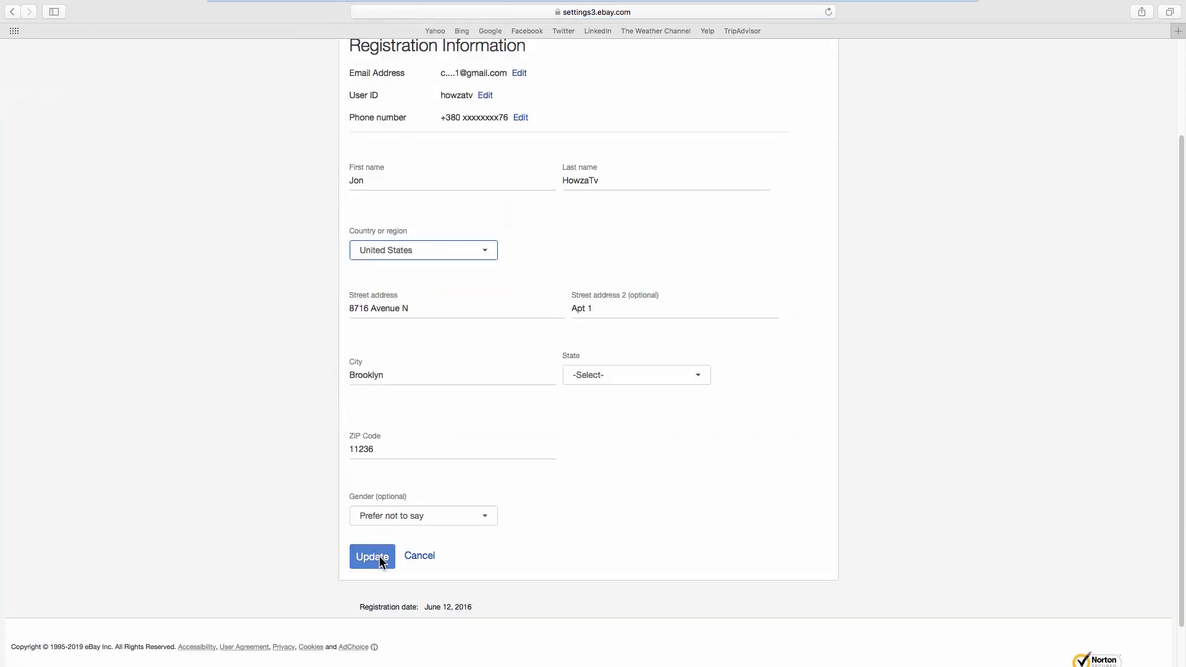